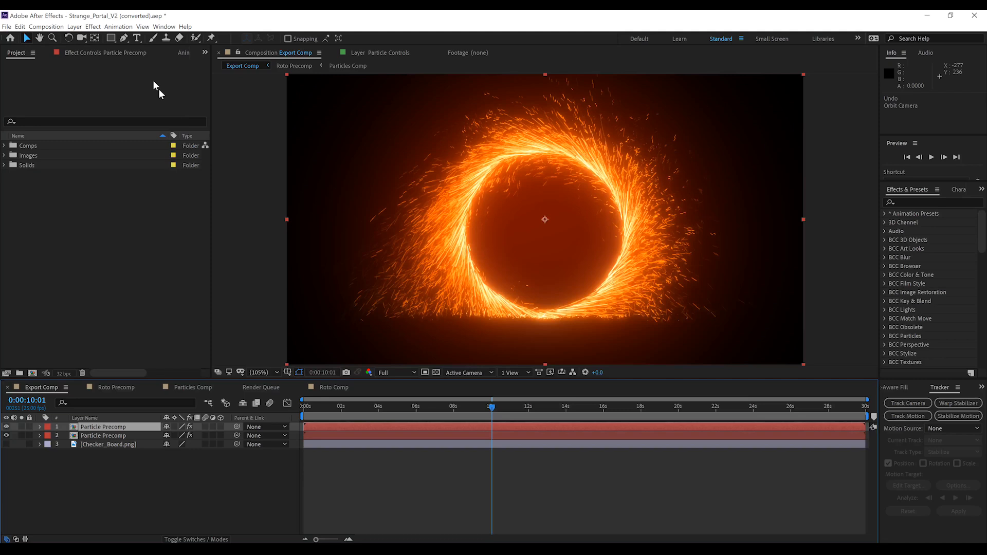
mouse_move(121, 23)
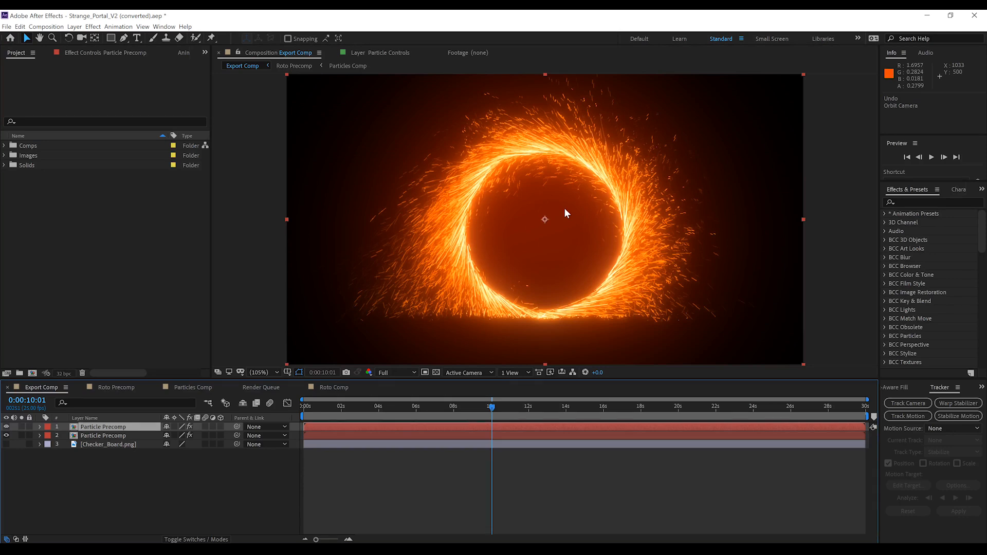
mouse_move(502, 192)
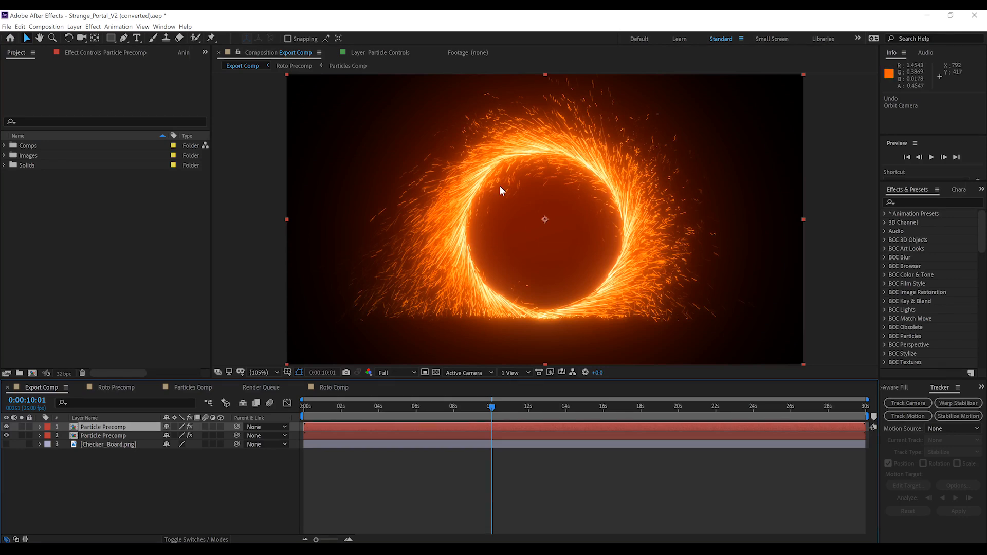
mouse_move(584, 288)
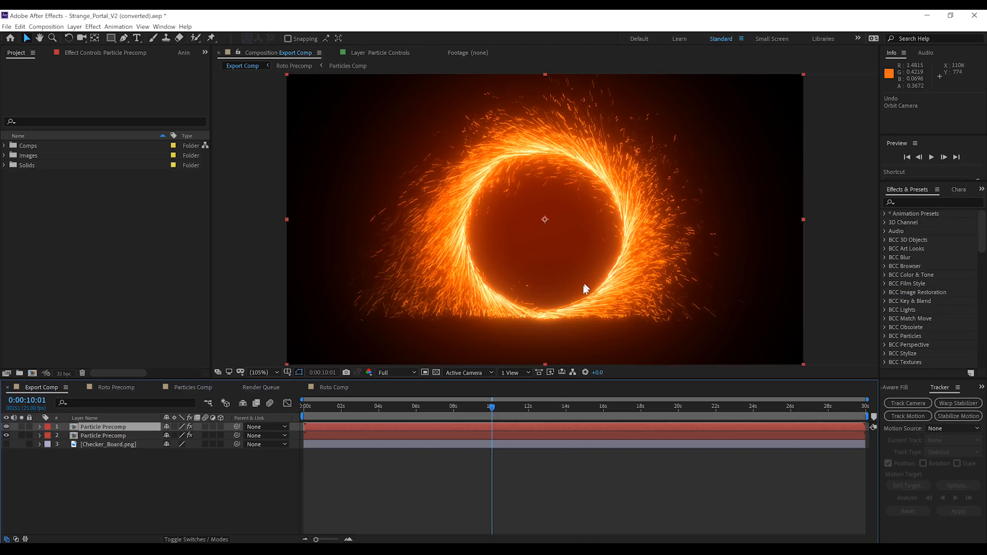
mouse_move(509, 330)
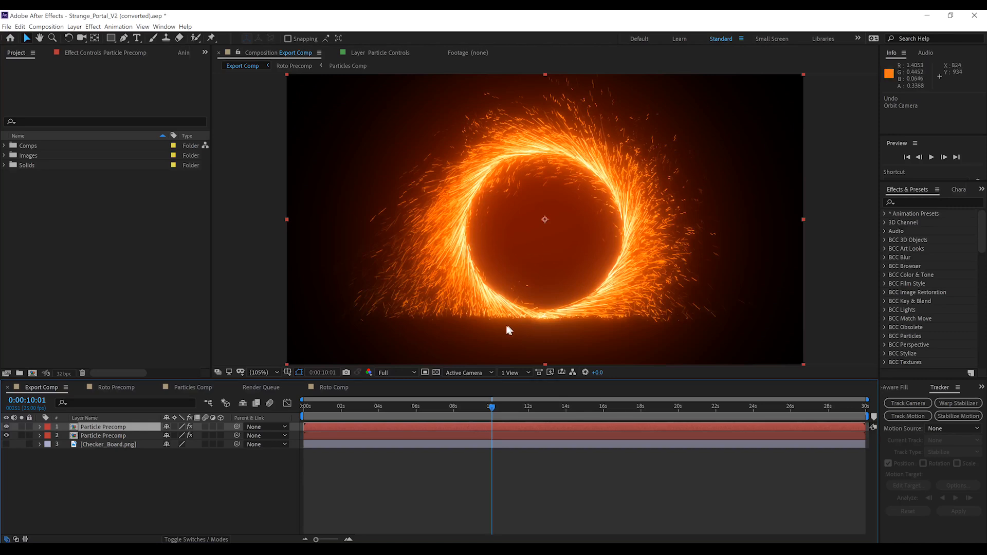
mouse_move(453, 317)
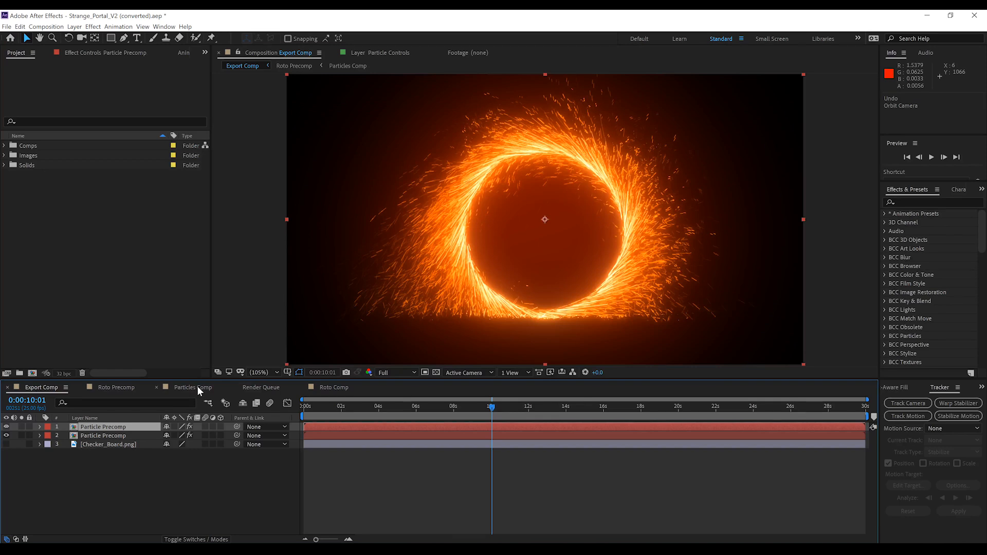
Switch to Particles Comp to view the Particle Controls layer's keyframed sliders.
click(191, 388)
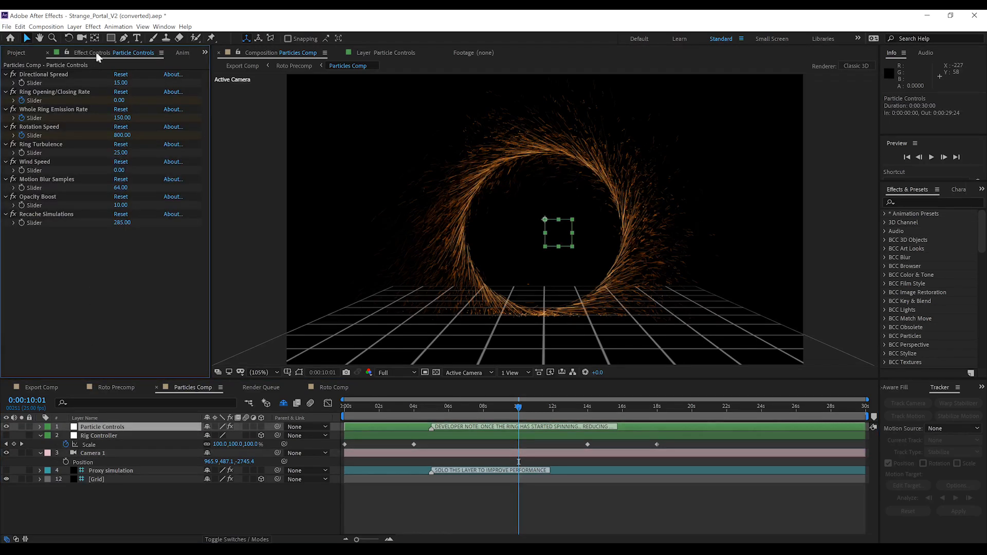
mouse_move(54, 102)
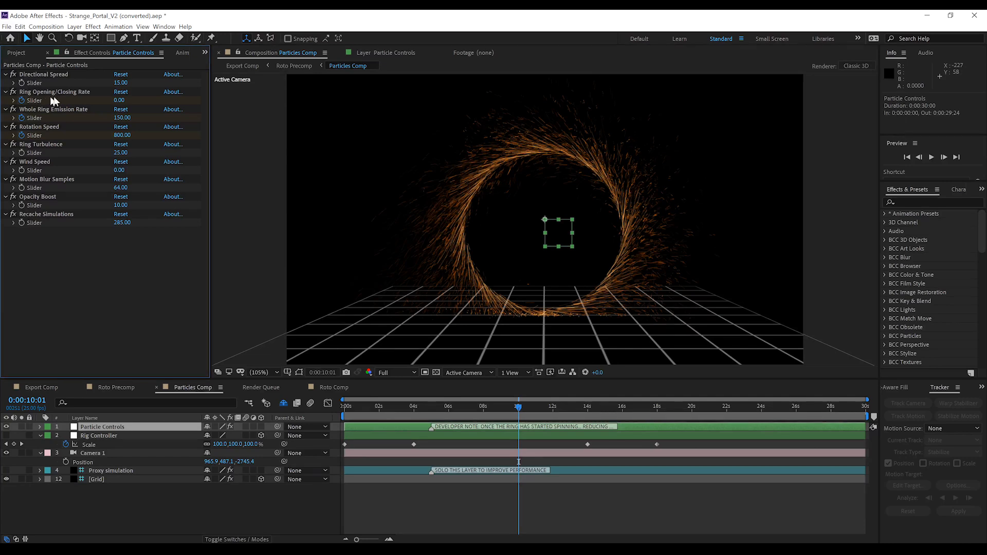
mouse_move(68, 100)
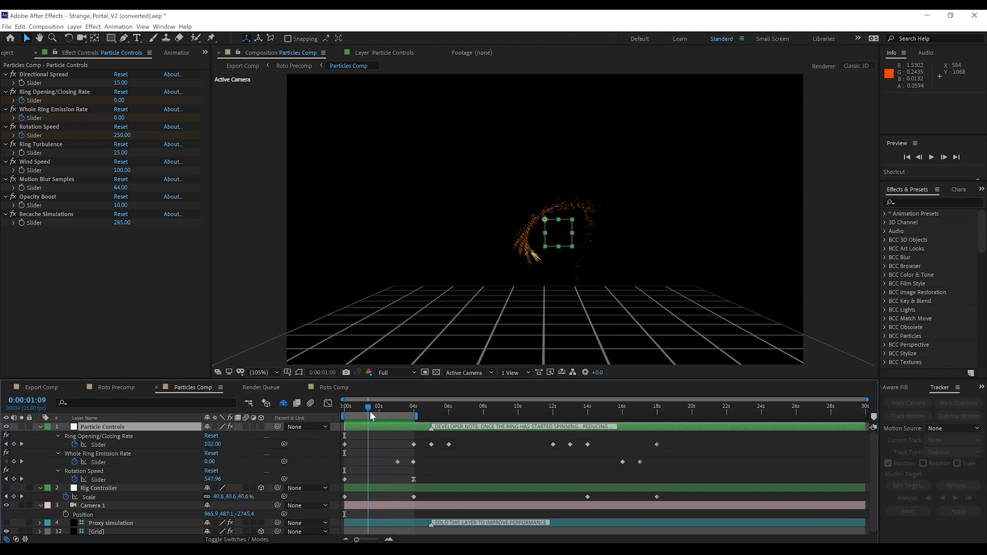
Scrub through the timeline to watch the ring open fully and then close by 18 seconds.
drag(370, 416, 403, 416)
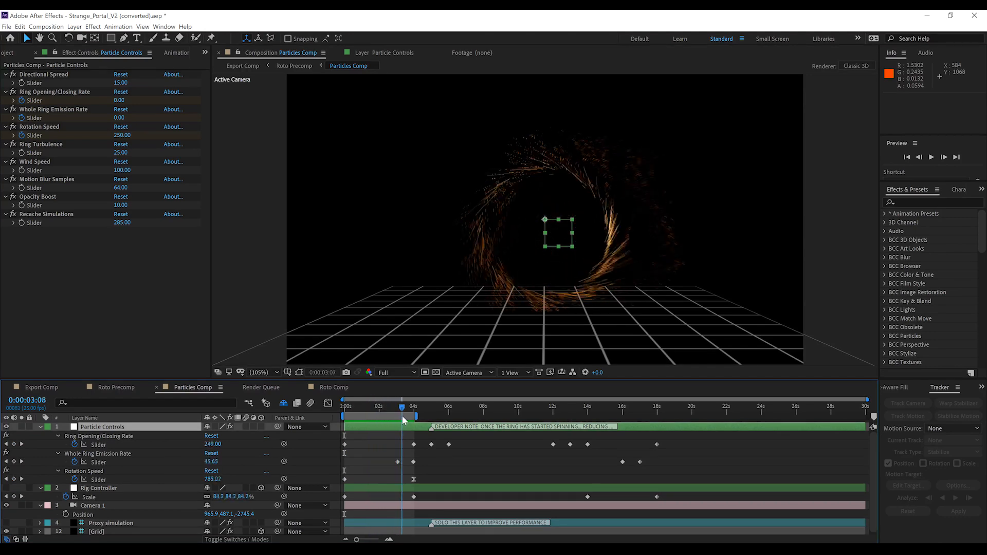
click(413, 405)
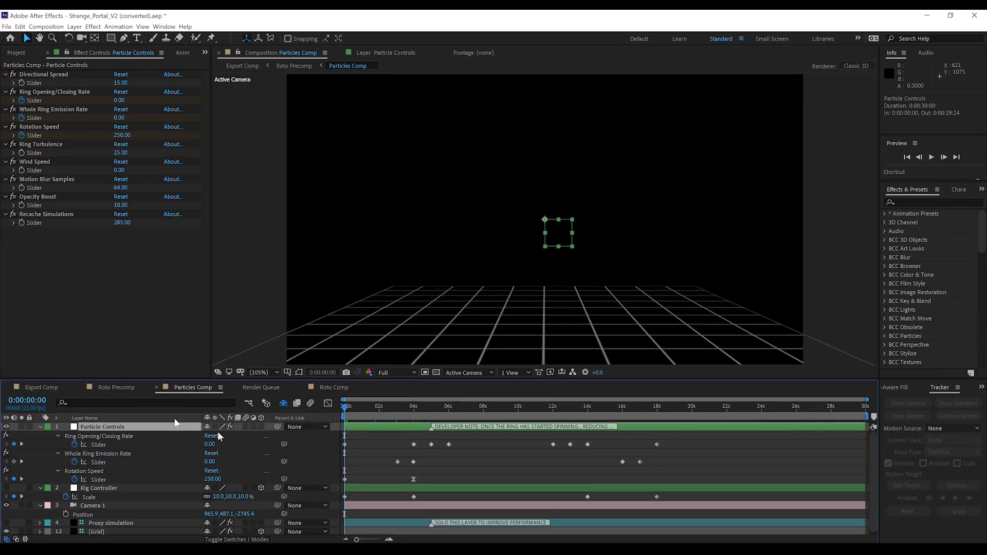
mouse_move(398, 412)
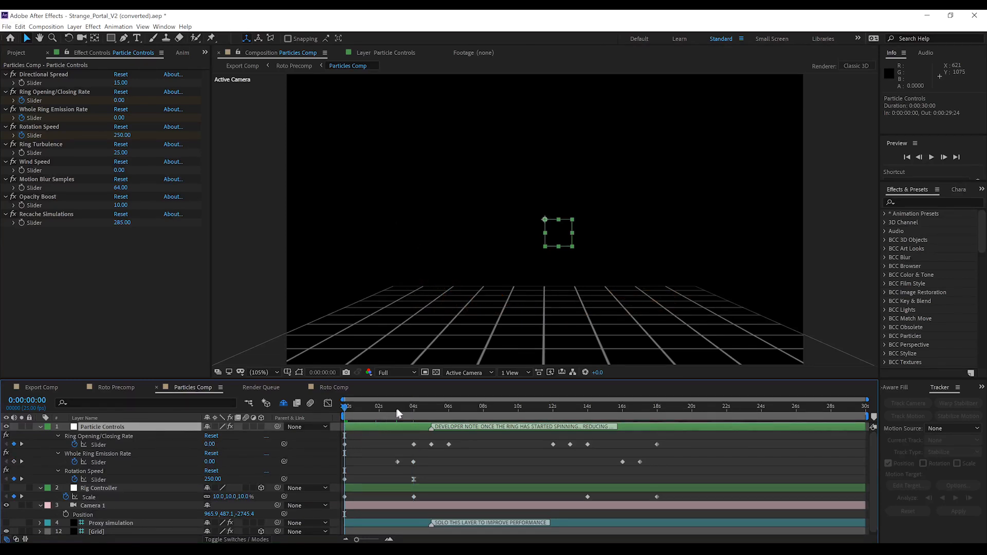
click(414, 406)
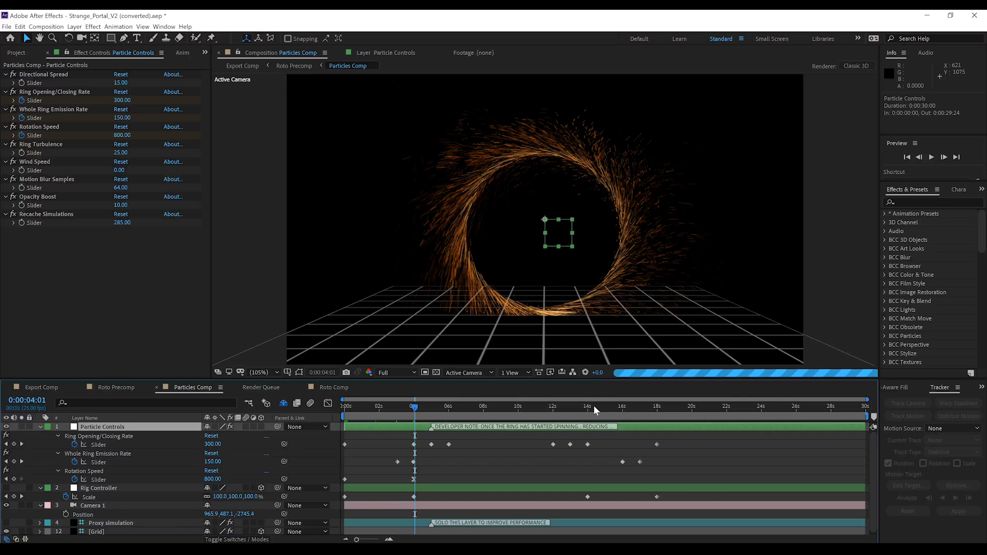
click(588, 406)
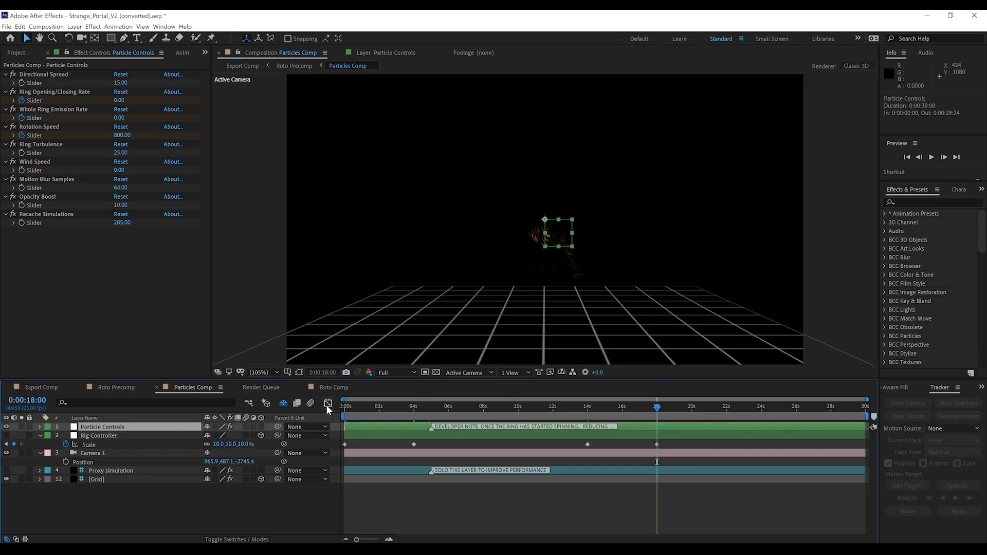
mouse_move(346, 410)
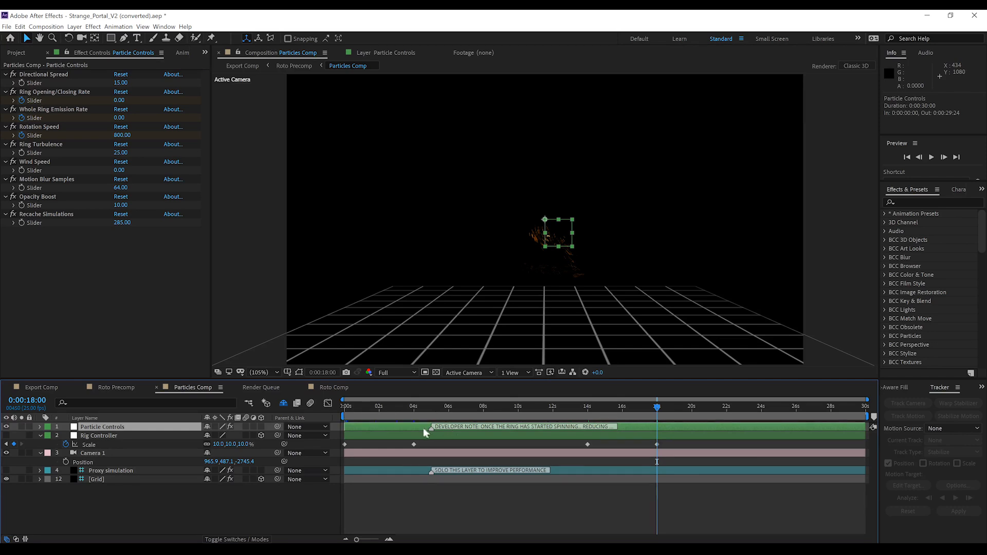
Re-show the animated slider keyframes and select Whole Ring Emission Rate at frame zero.
click(39, 426)
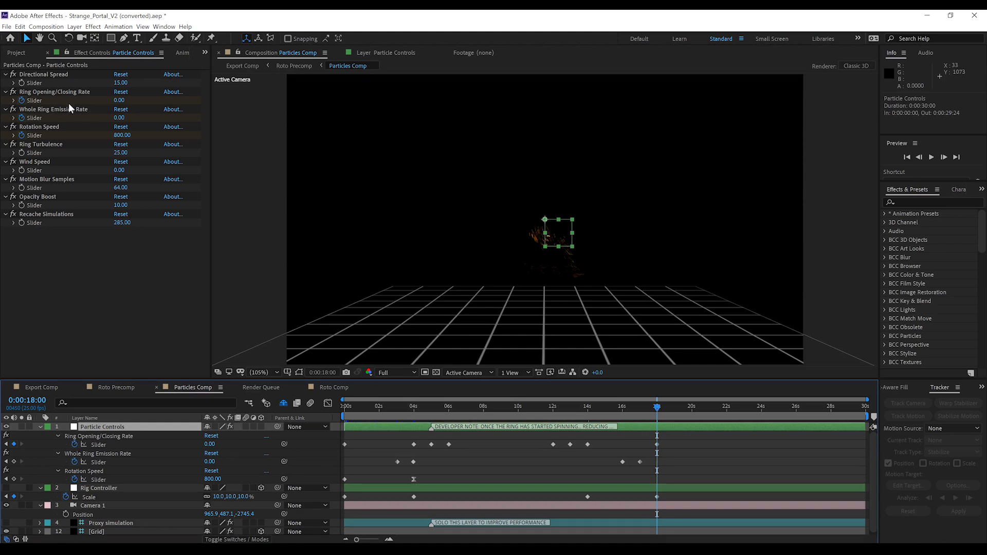
click(53, 109)
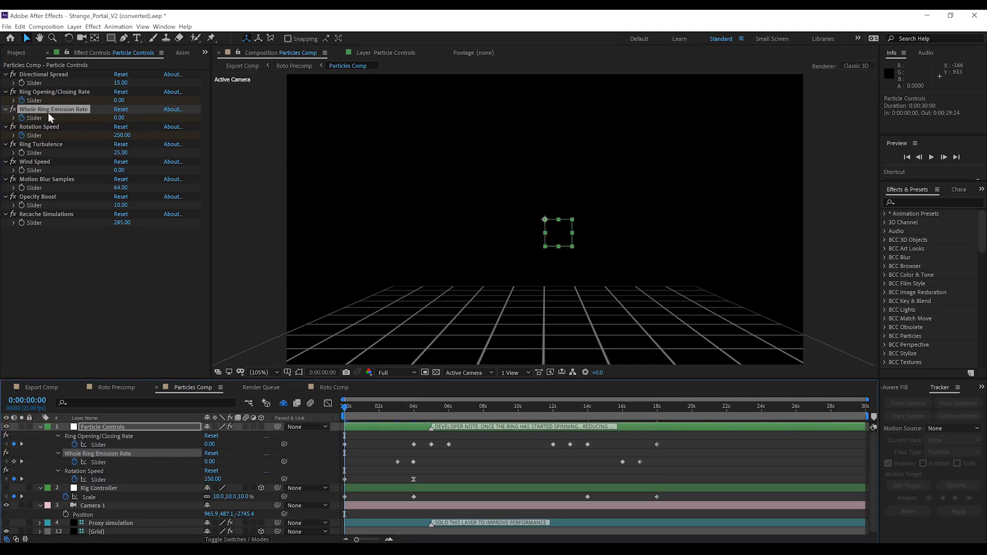
mouse_move(81, 110)
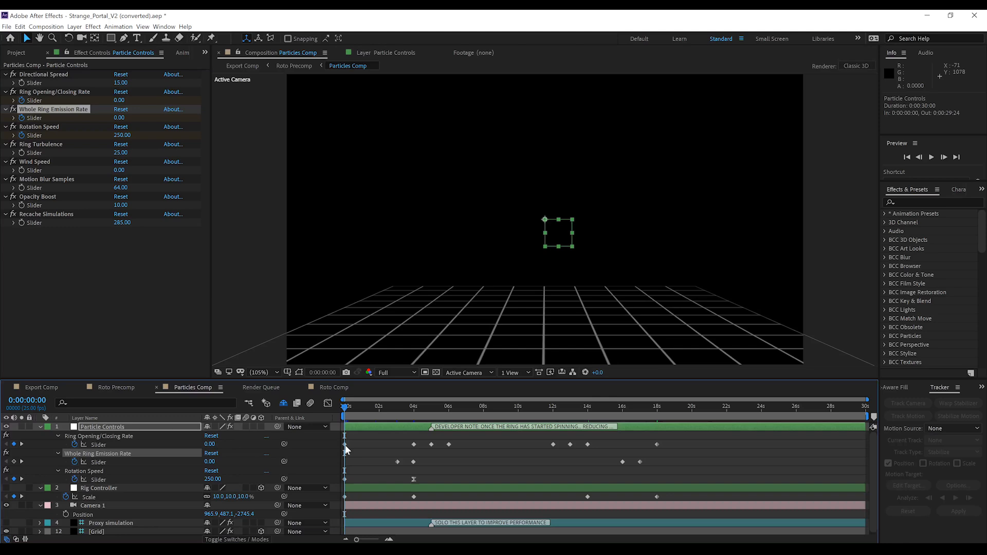
mouse_move(363, 449)
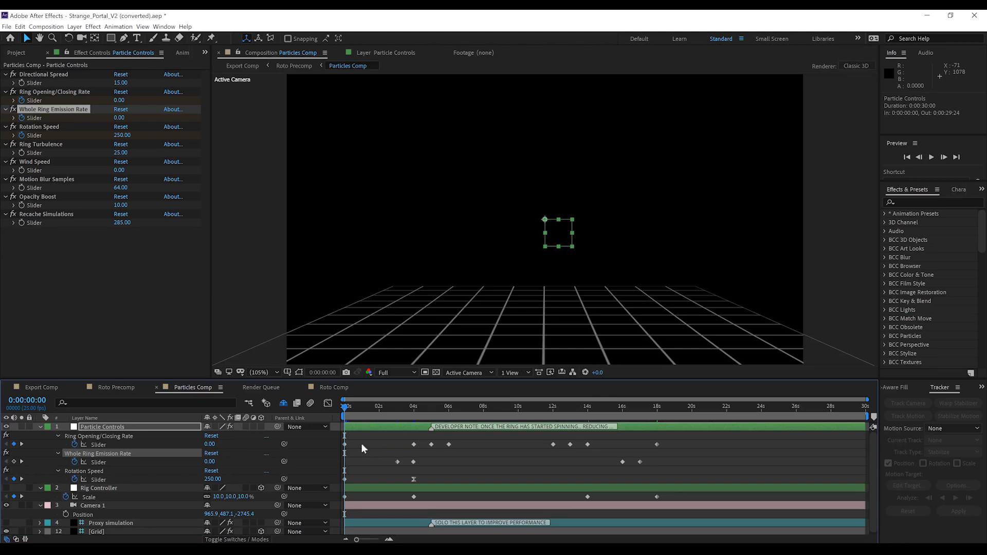
mouse_move(403, 431)
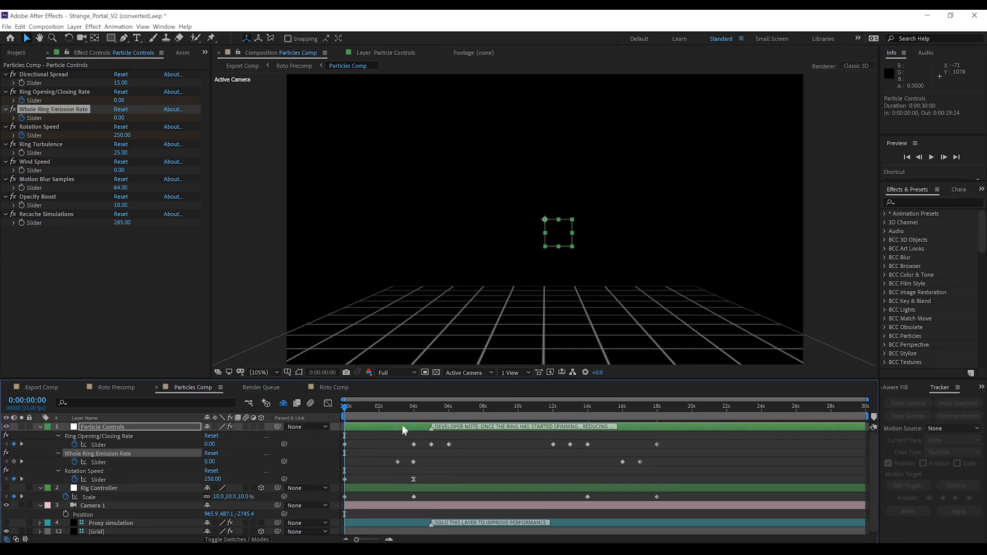
Step through the opening, emission and 4-second keyframes, then land at 17 seconds with zero emission.
click(397, 417)
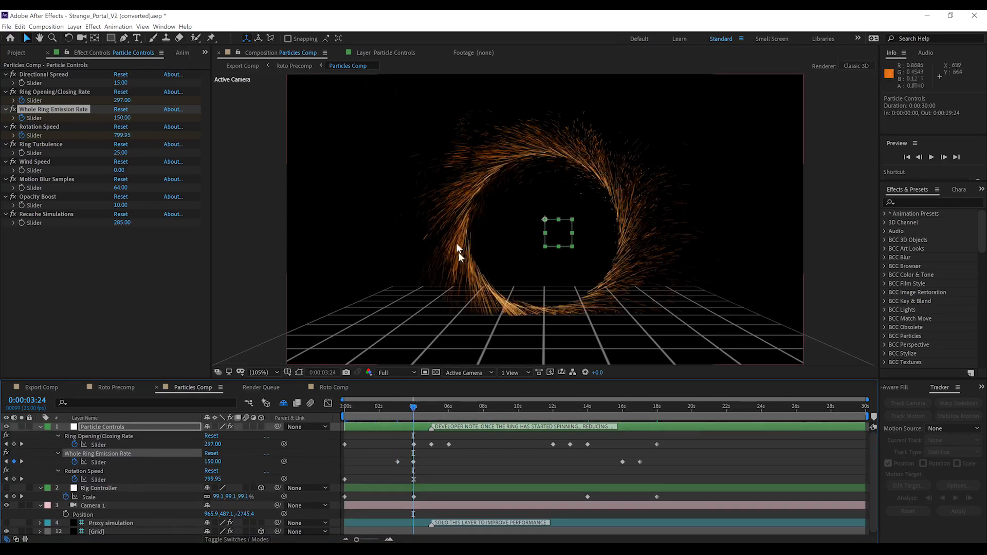
mouse_move(493, 304)
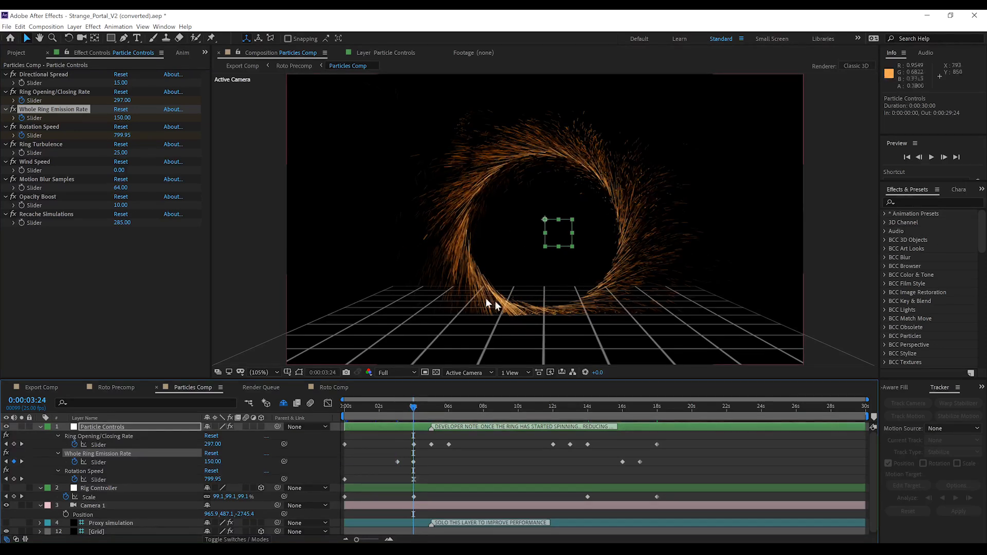
mouse_move(655, 234)
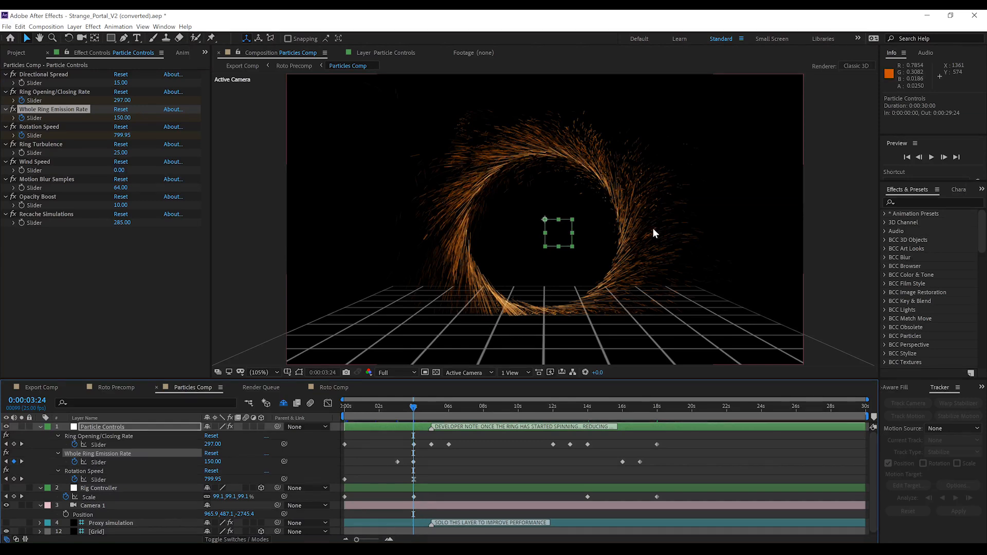
mouse_move(576, 288)
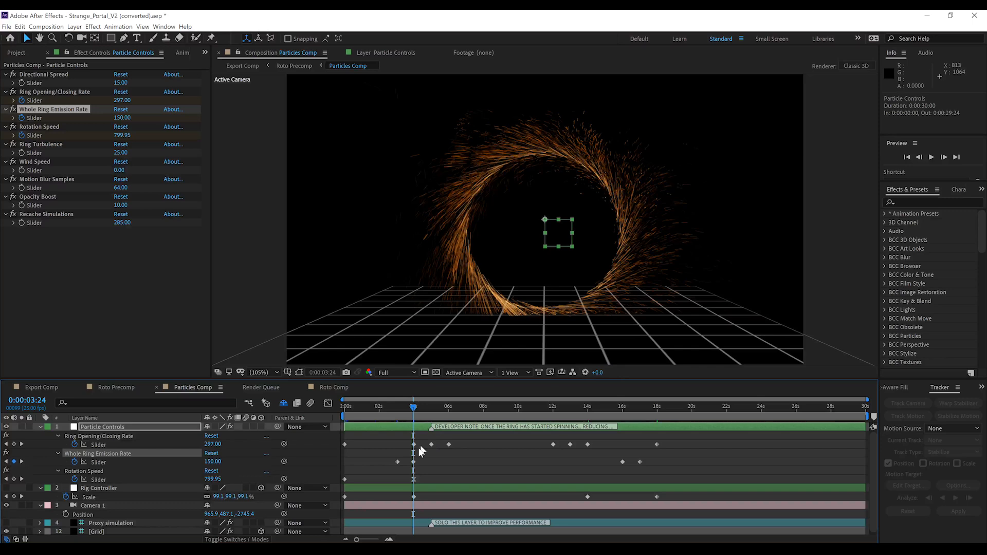
mouse_move(400, 414)
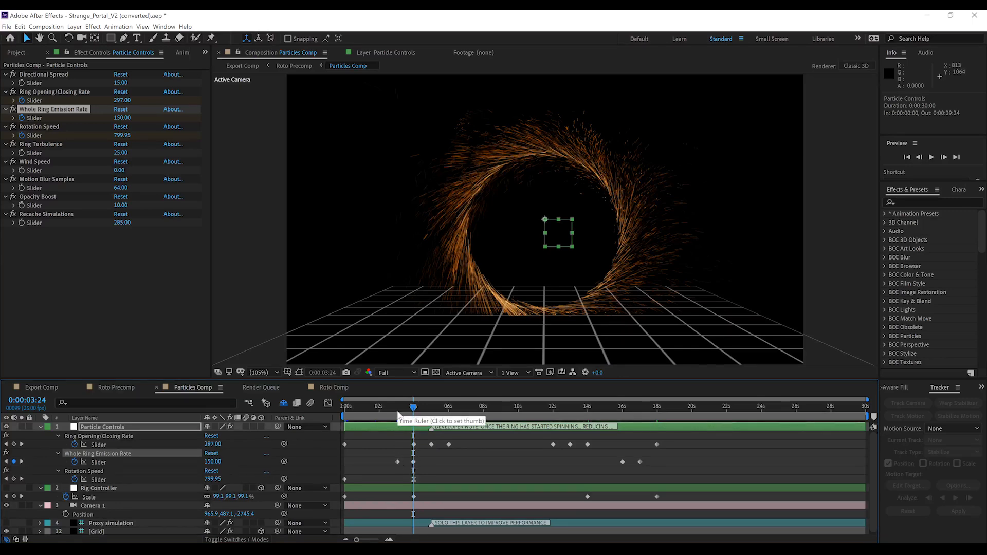
drag(413, 406, 398, 406)
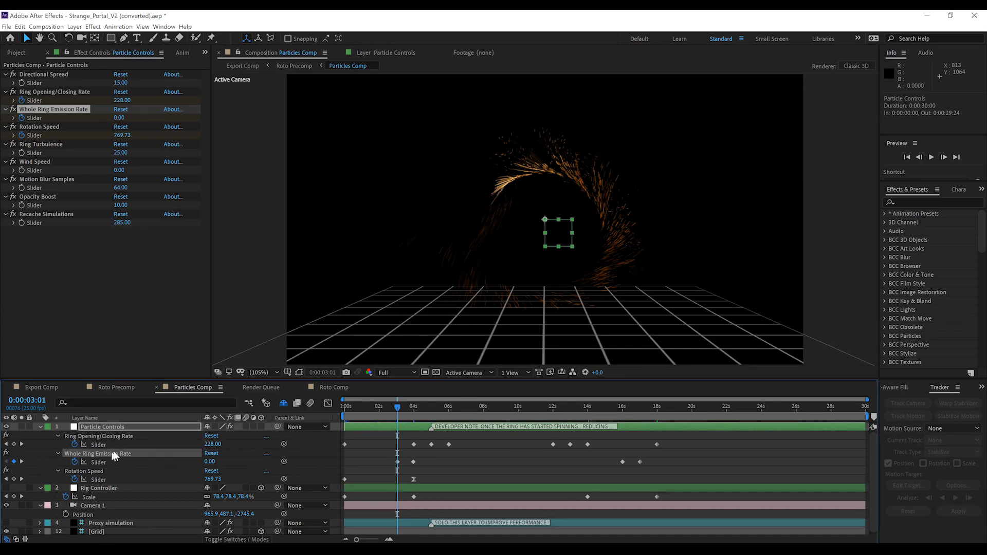
mouse_move(400, 469)
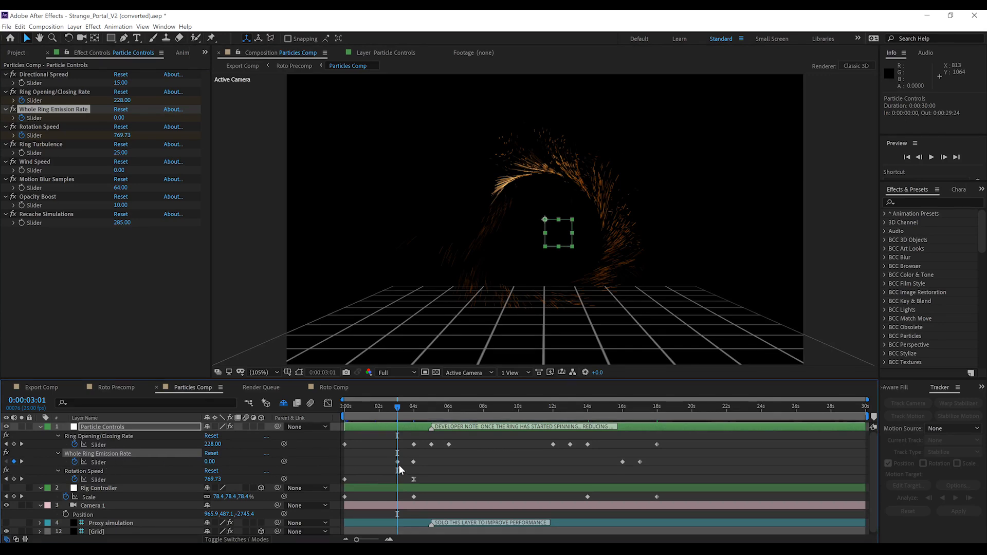
mouse_move(398, 409)
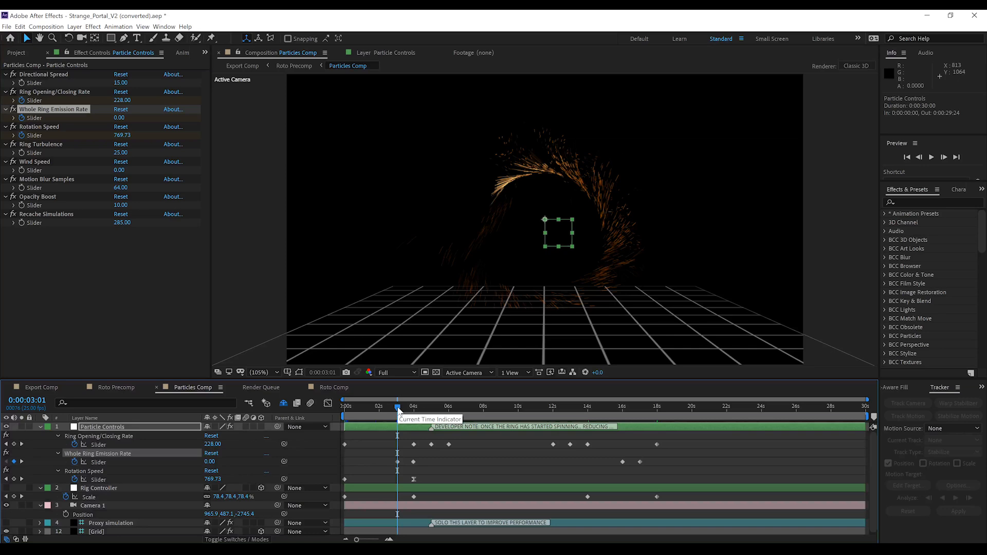
mouse_move(400, 475)
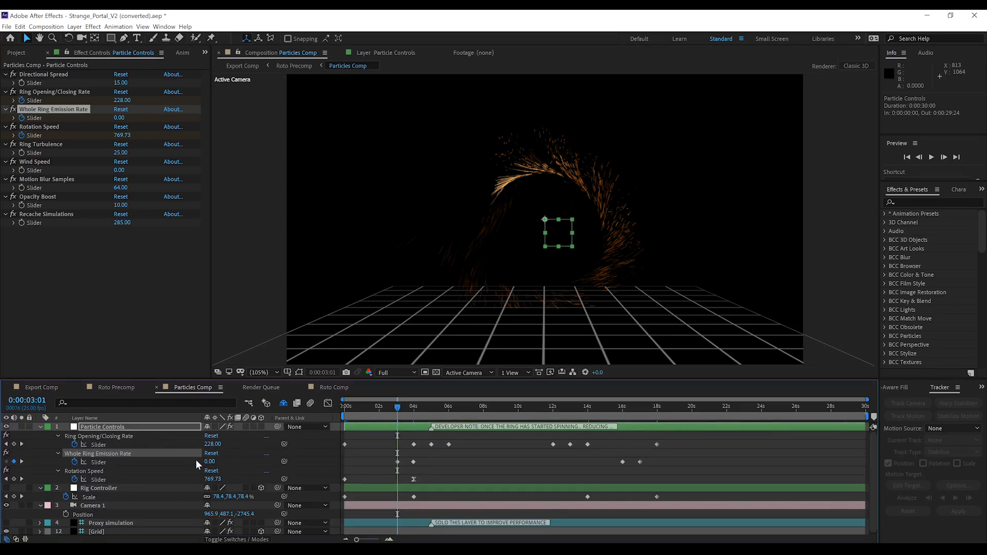
click(413, 406)
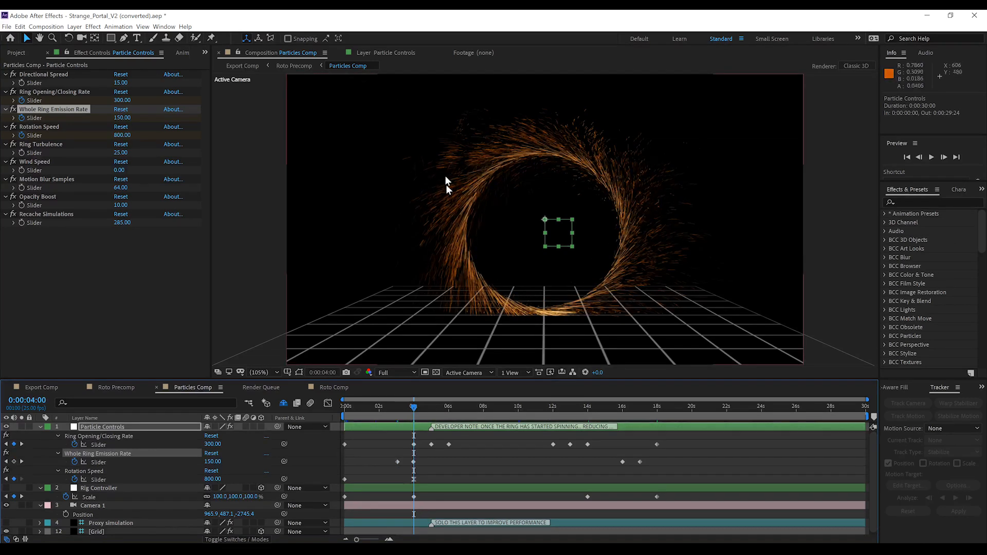
mouse_move(617, 305)
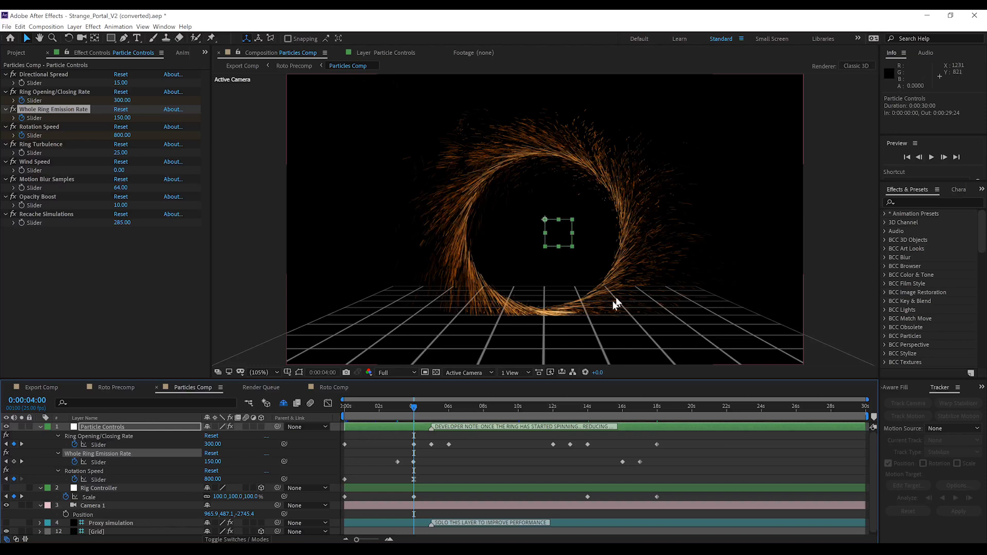
mouse_move(561, 327)
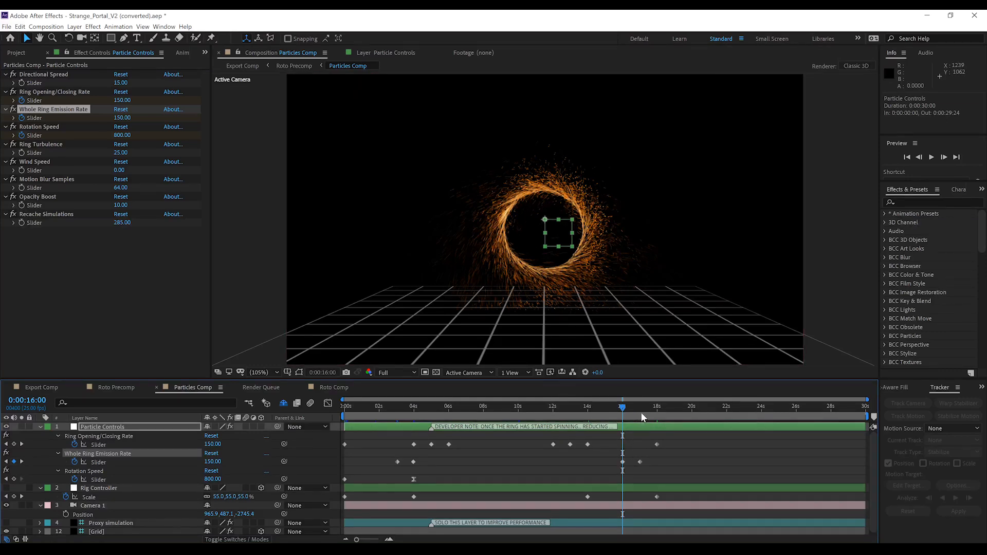
mouse_move(638, 412)
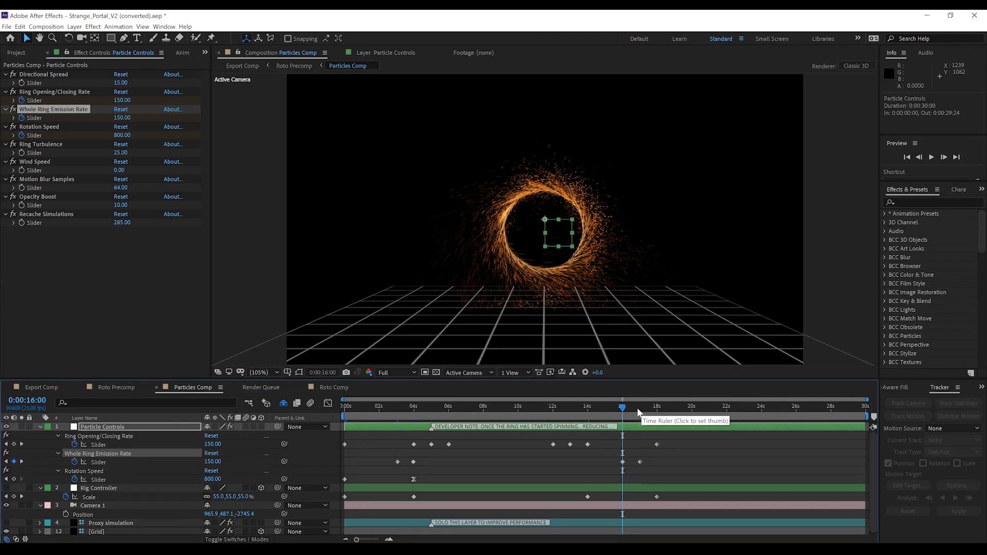
click(639, 406)
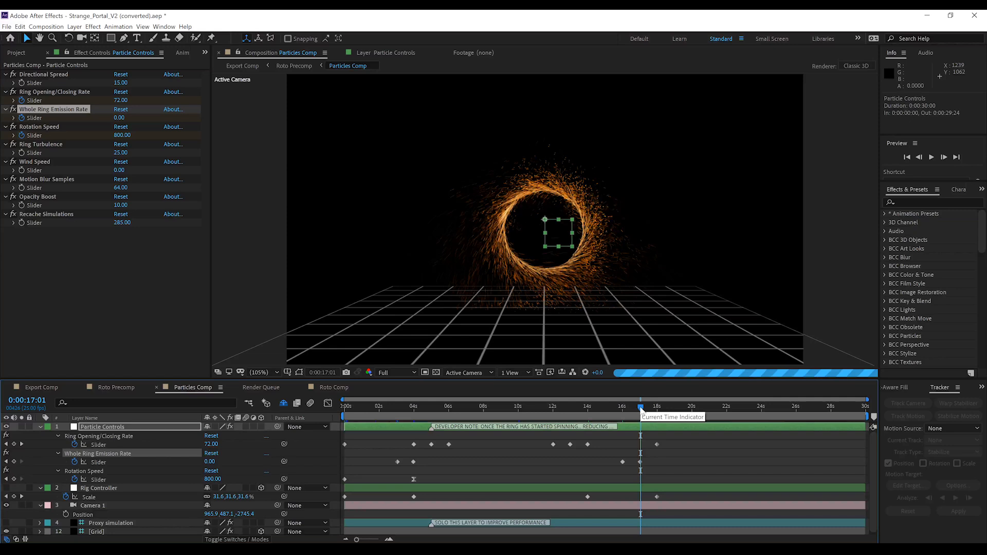
mouse_move(670, 439)
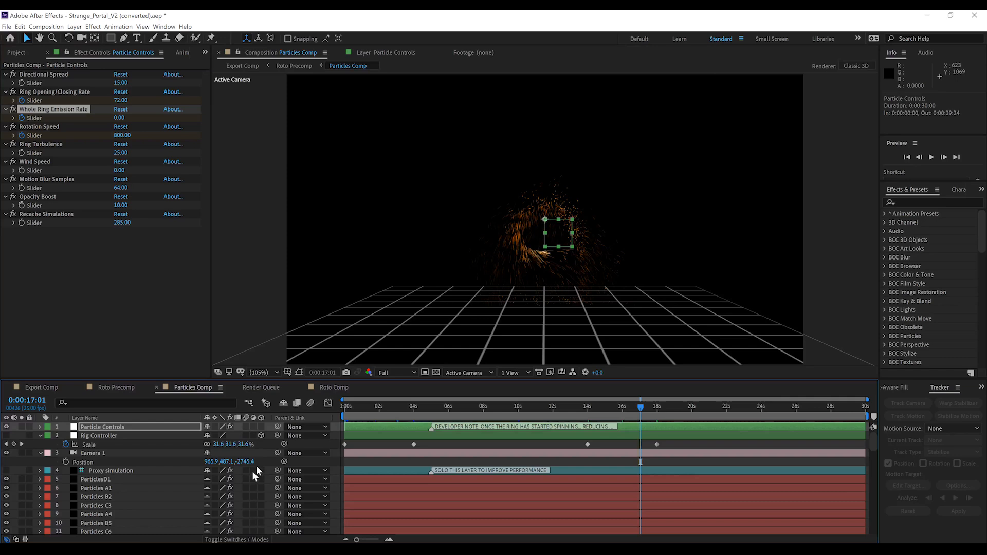
scroll(down, 3)
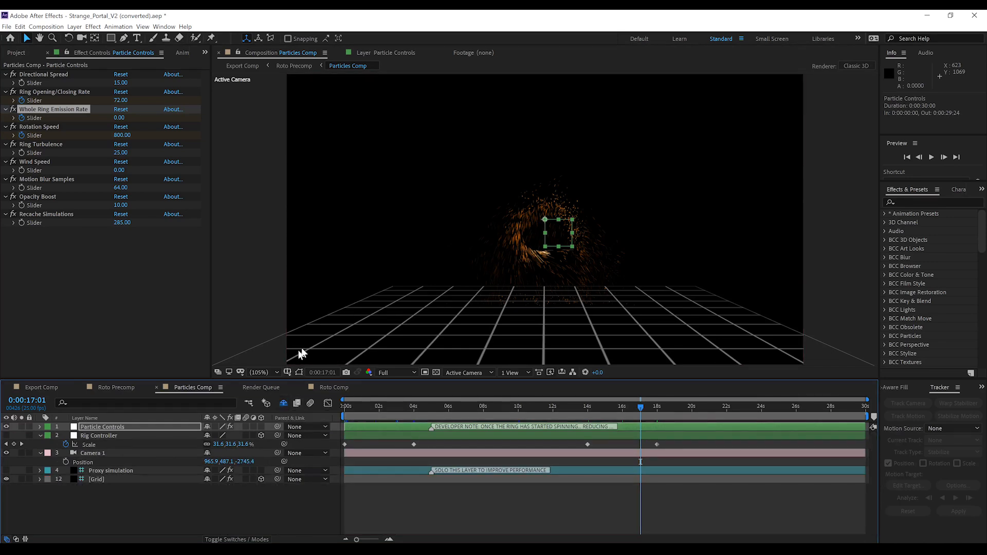
mouse_move(529, 296)
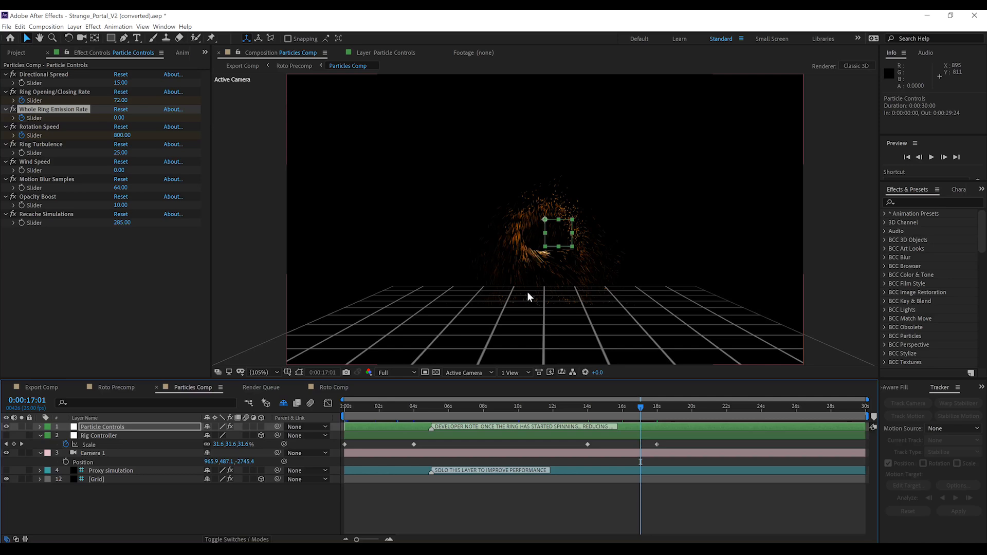
mouse_move(567, 258)
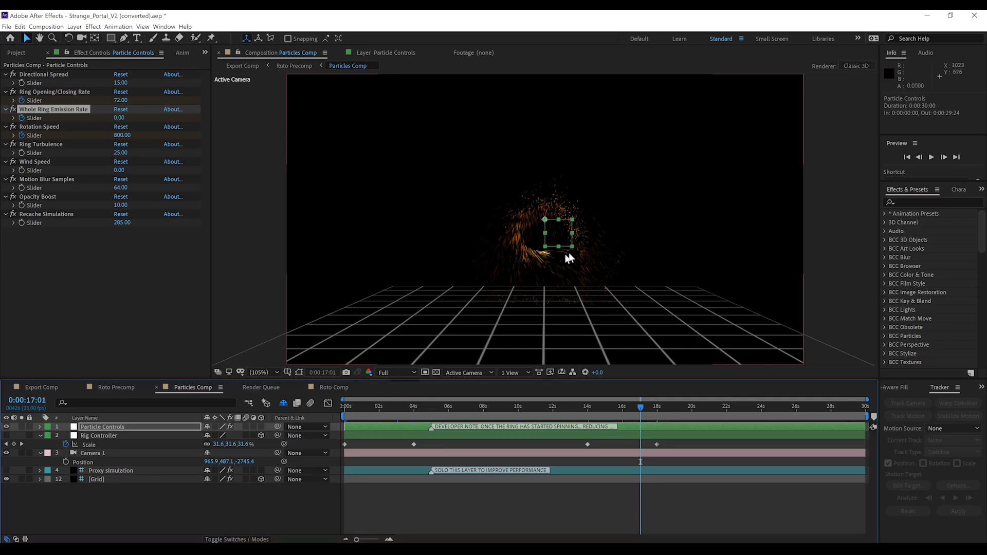
mouse_move(407, 428)
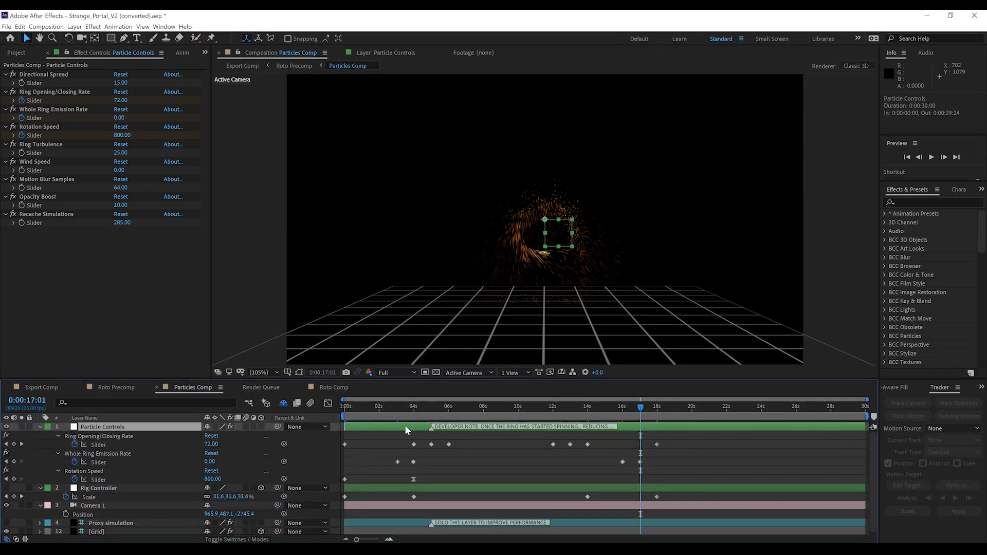
mouse_move(71, 151)
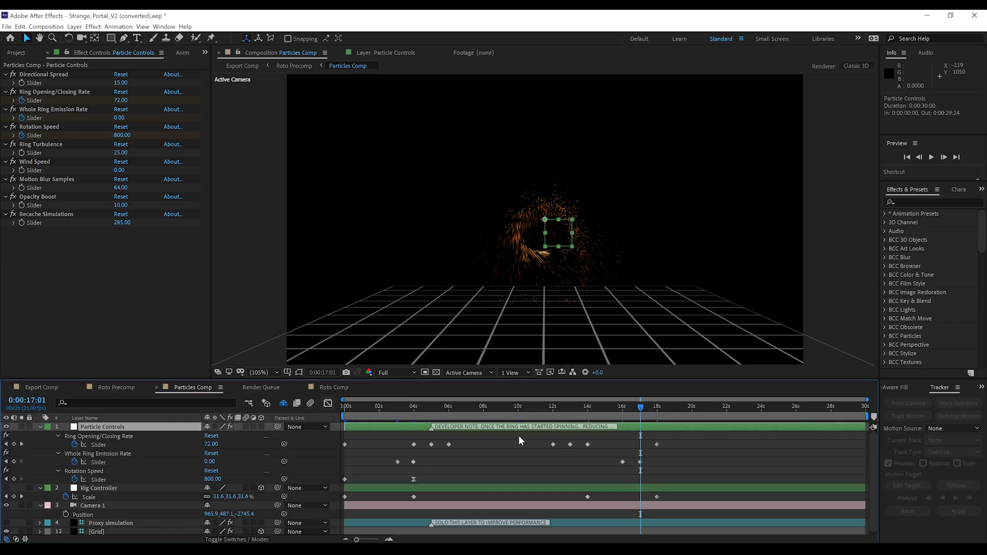
At 6 seconds, set Ring Turbulence to 200 to make the open ring ragged.
click(448, 405)
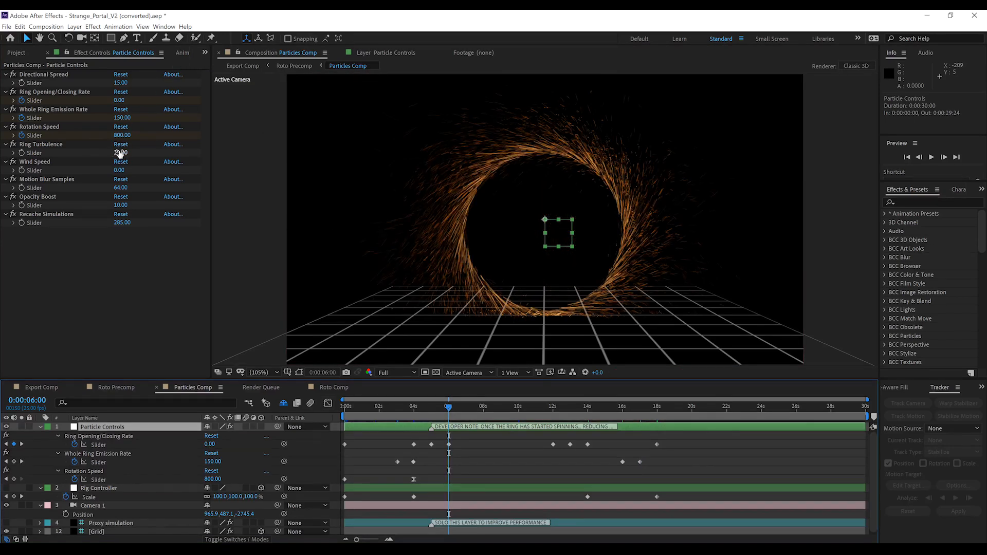
double_click(119, 152)
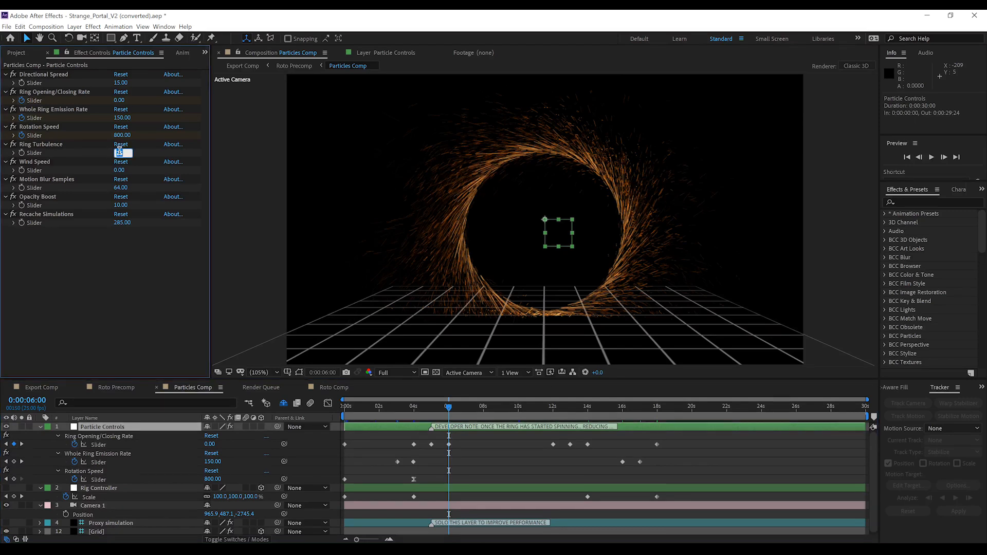
text(200.00)
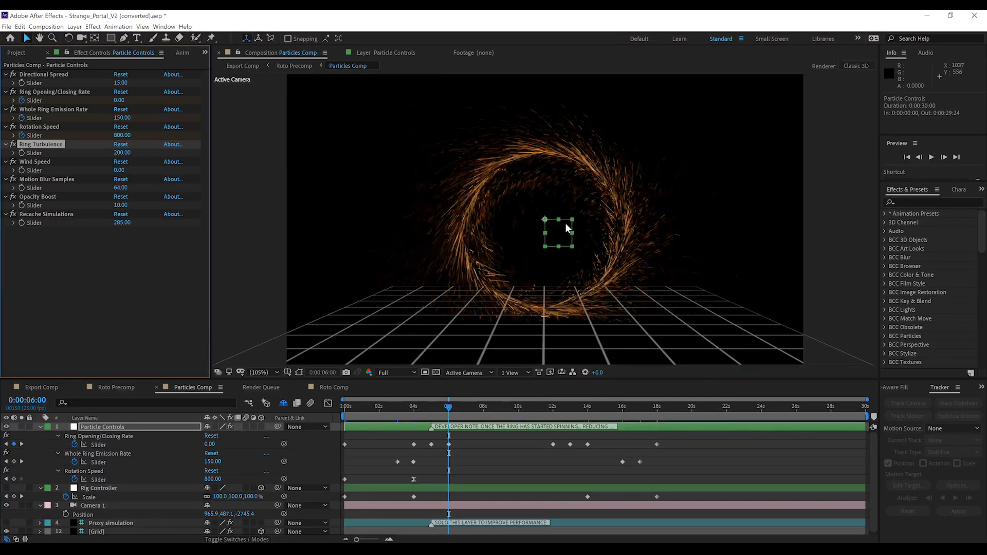
mouse_move(612, 205)
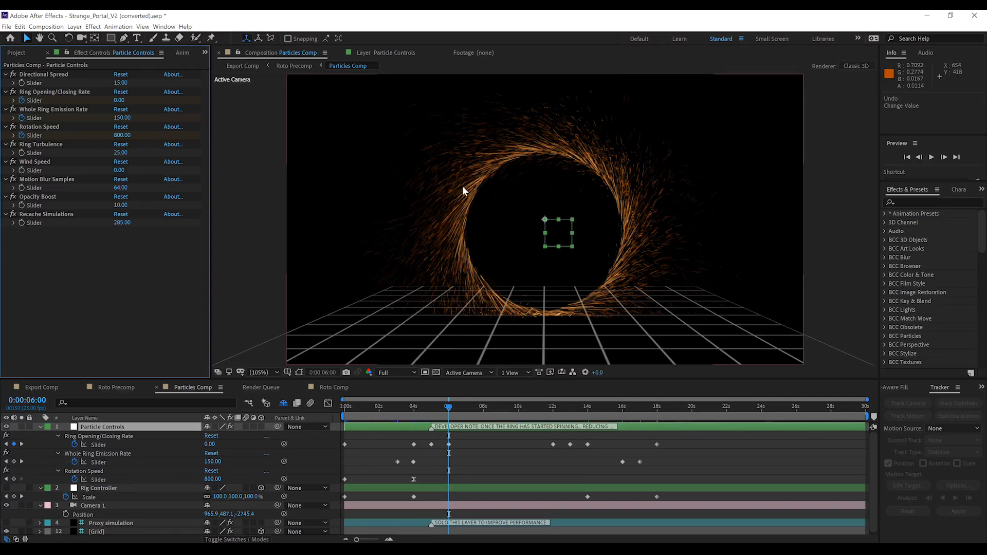
mouse_move(468, 172)
text(100)
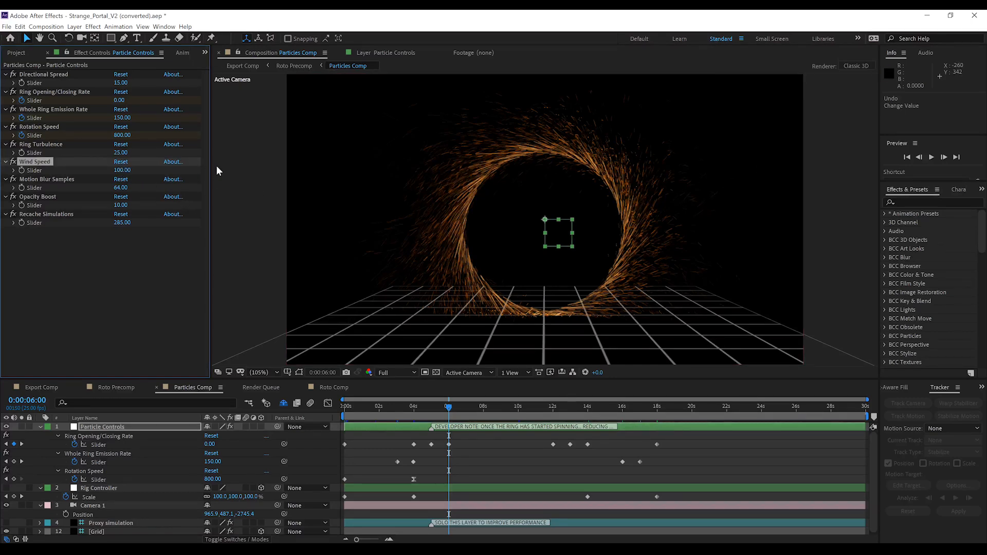
mouse_move(680, 174)
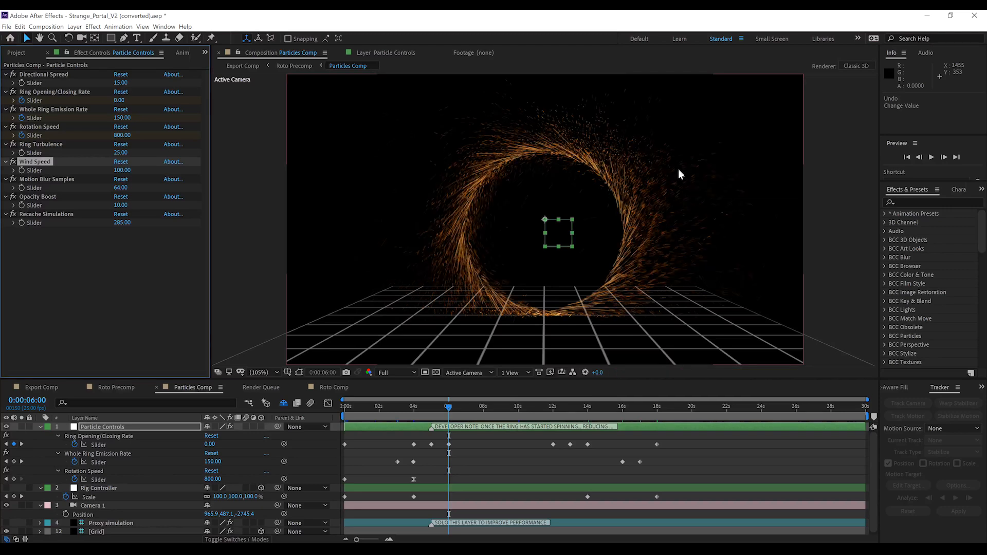
mouse_move(145, 213)
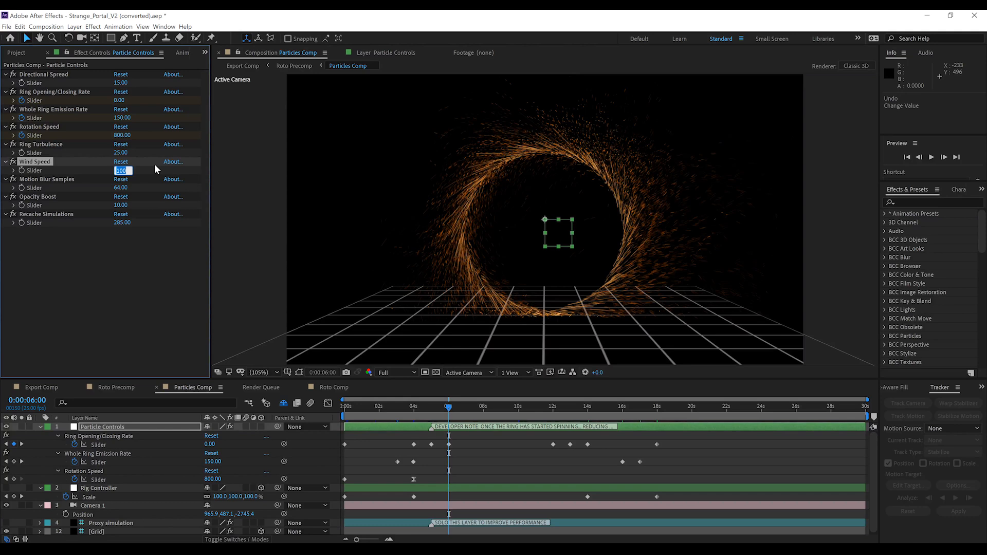
With turbulence back at 25, enter a Wind Speed of -100 to streak the sparks sideways.
text(-100)
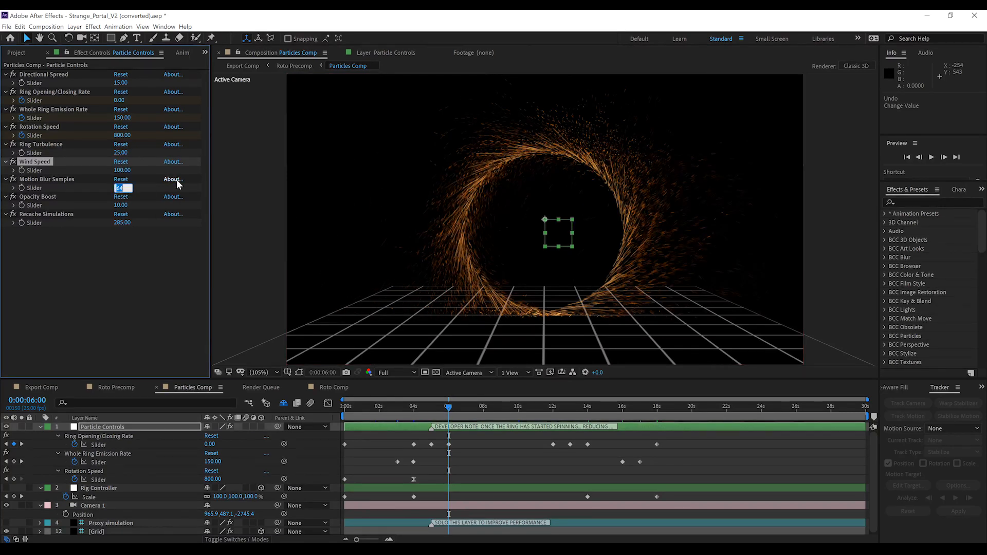
text(0)
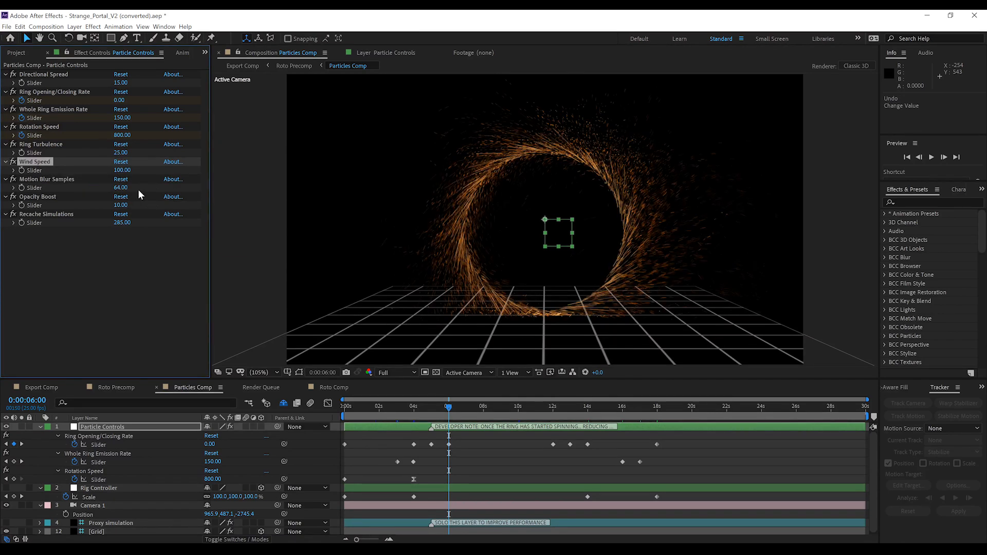
click(119, 187)
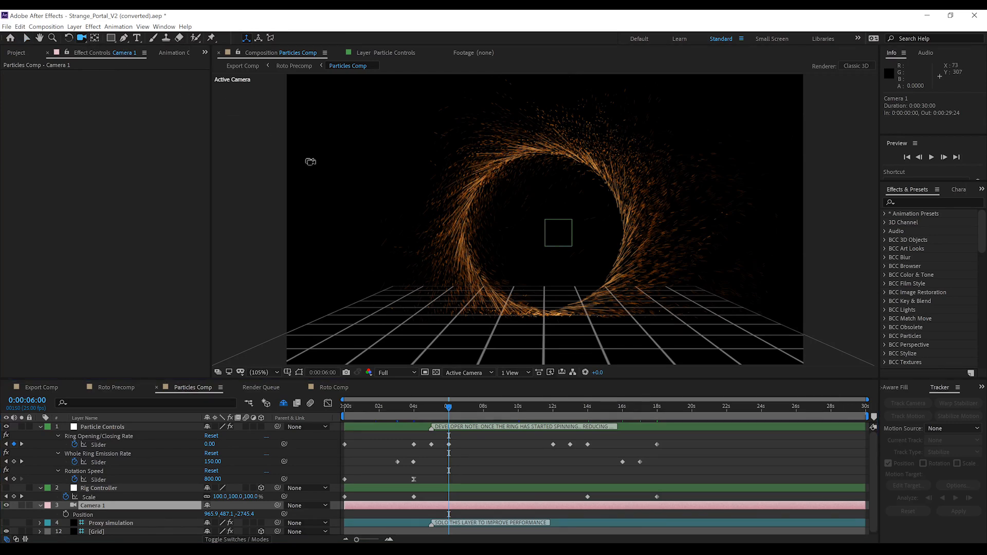
mouse_move(556, 218)
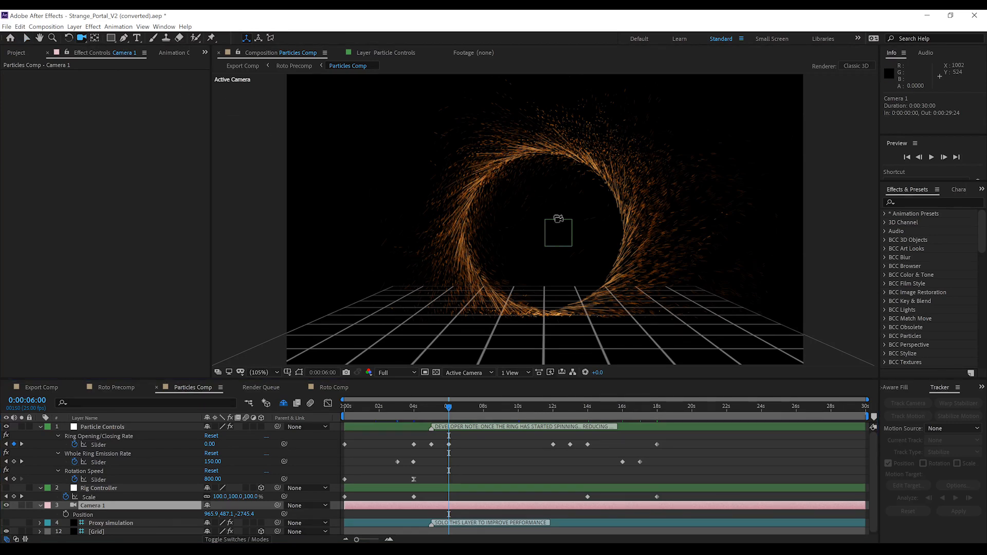
mouse_move(593, 229)
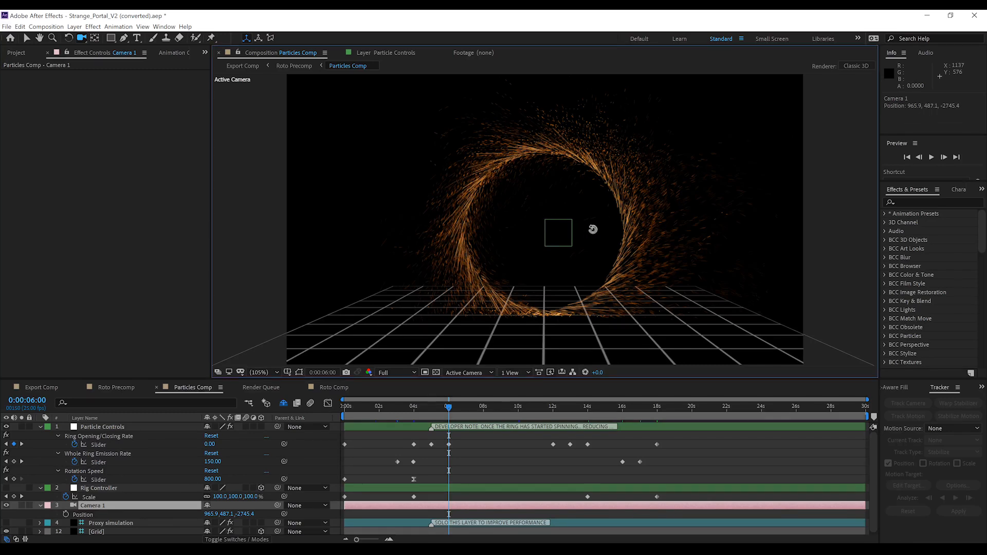
Orbit Camera 1 around the portal, then view the angled result in Export Comp.
drag(592, 228, 557, 231)
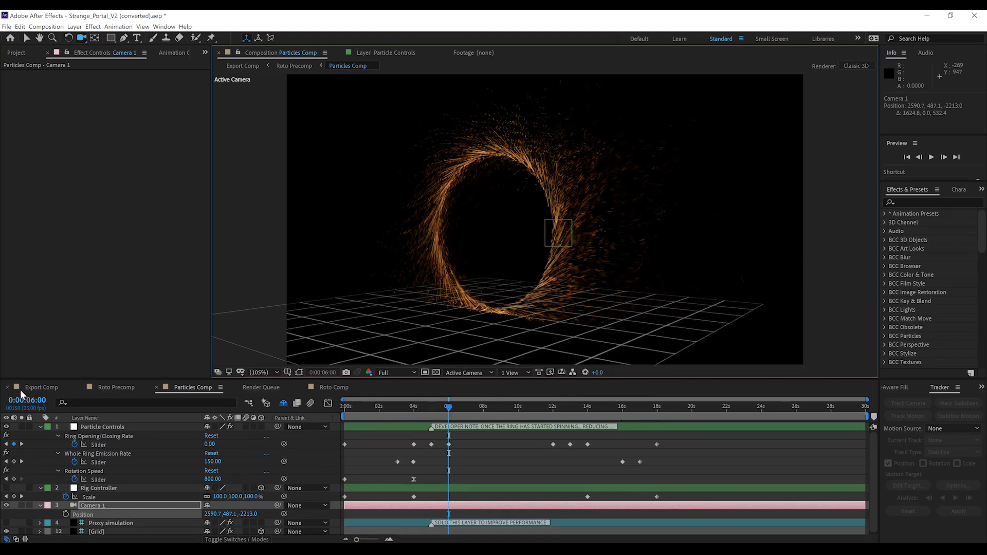
click(41, 388)
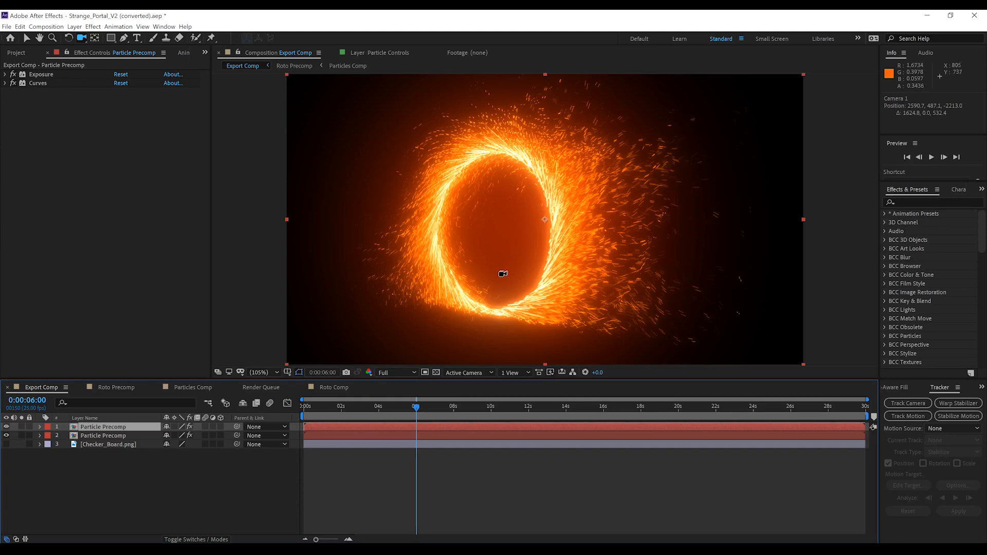
Undo the camera orbit and return to Export Comp showing the portal head-on.
drag(503, 274, 477, 255)
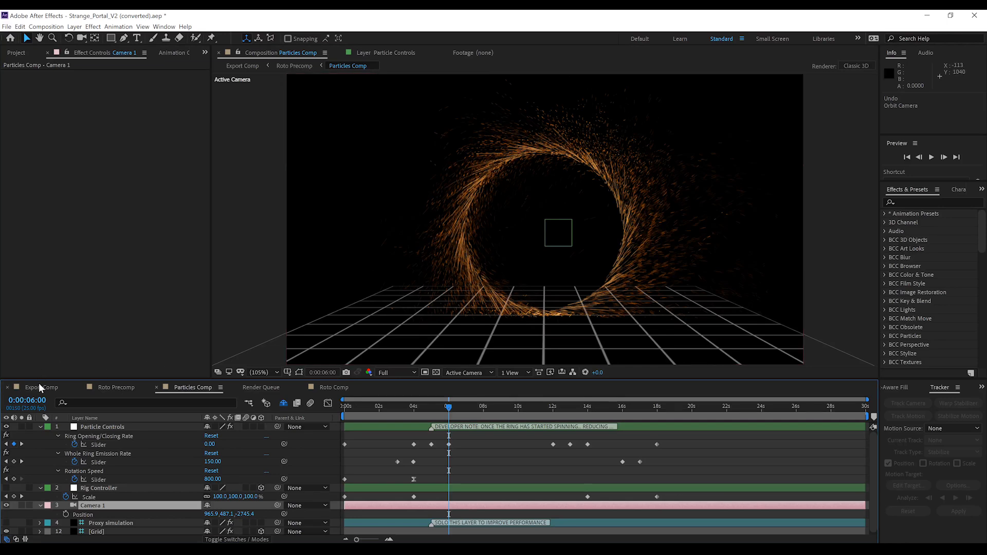
click(42, 388)
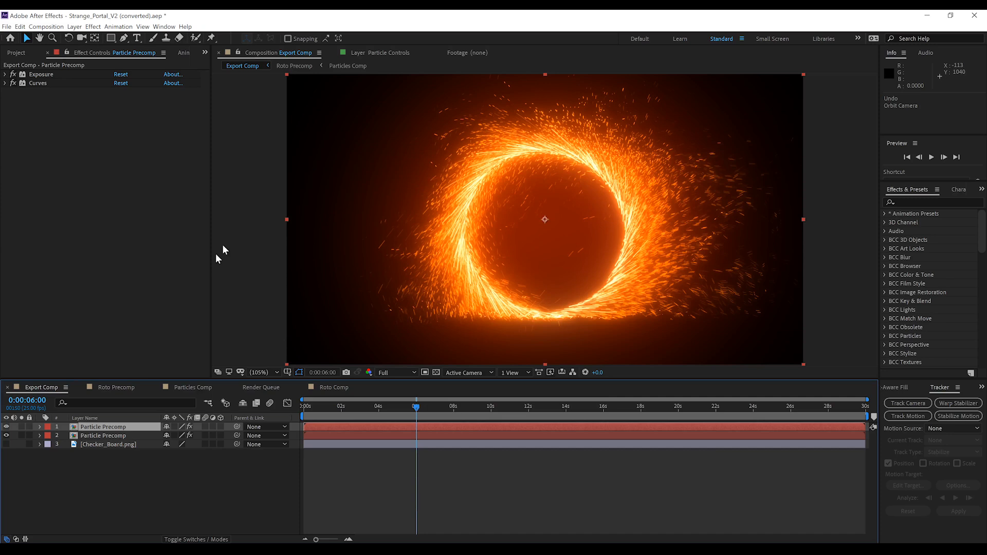
mouse_move(469, 274)
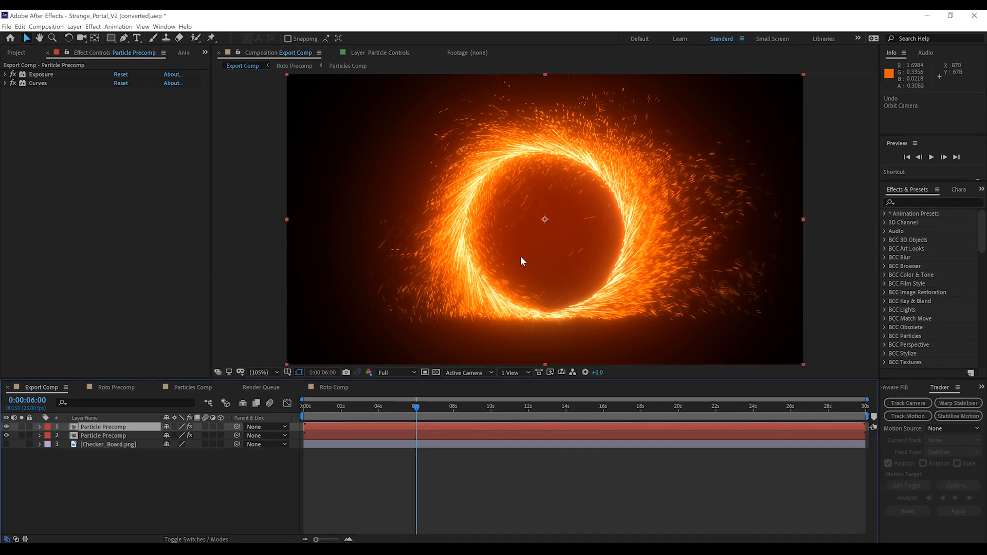
mouse_move(511, 259)
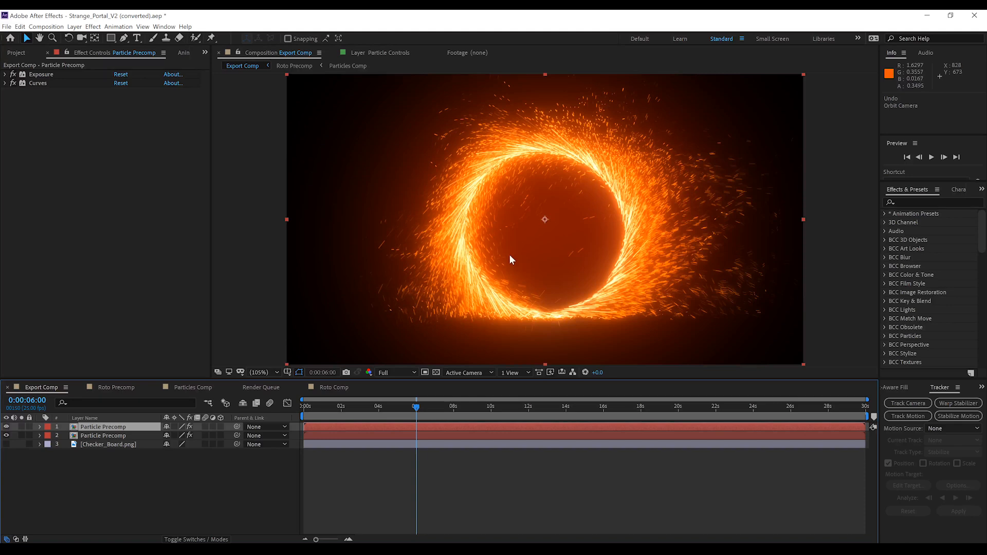
mouse_move(110, 433)
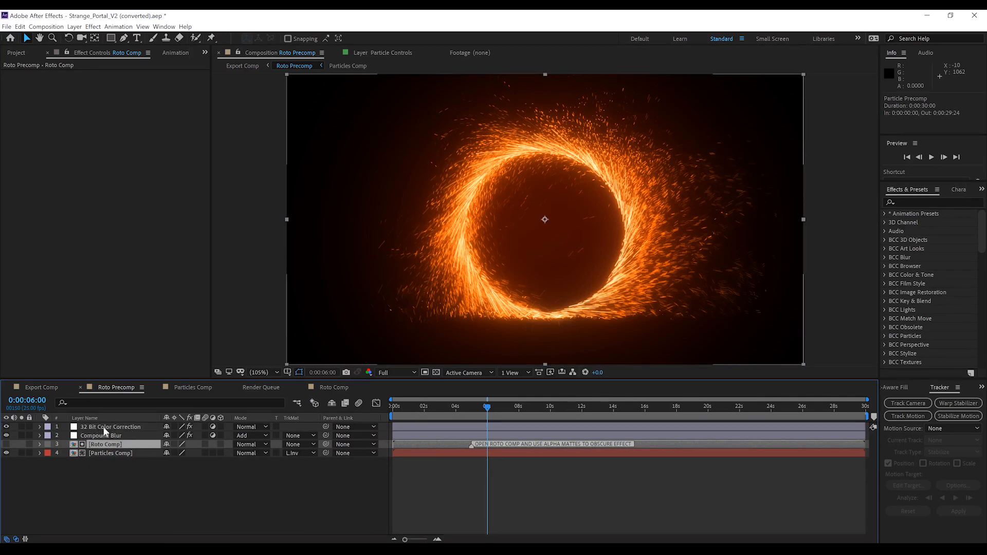
Select 32 Bit Color Correction and scroll through its glow, hue/saturation and levels effects.
click(112, 425)
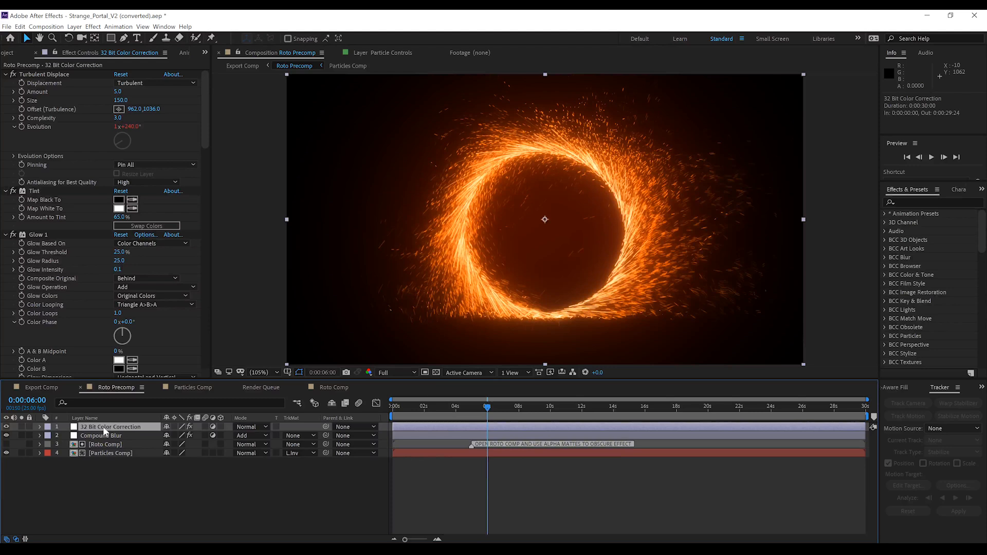
scroll(down, 3)
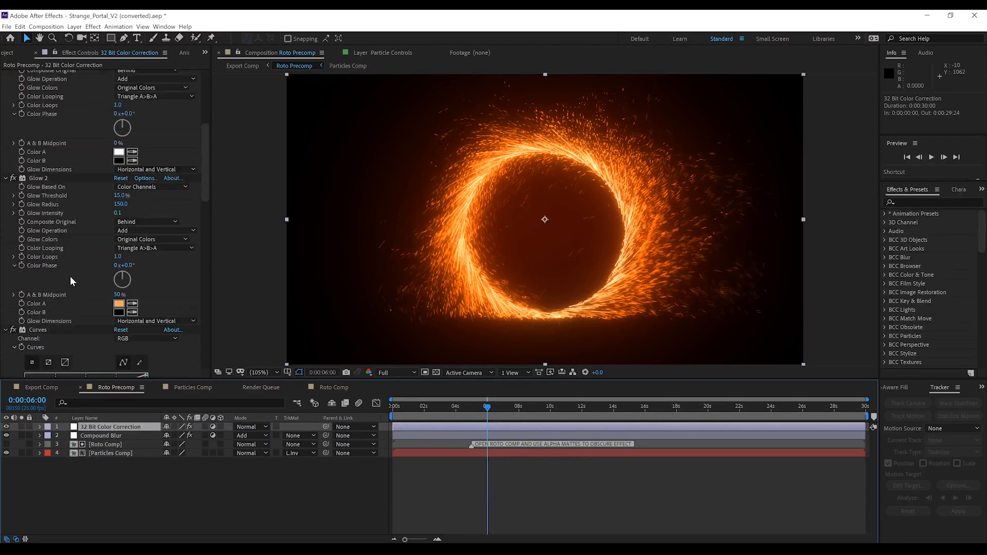
scroll(down, 3)
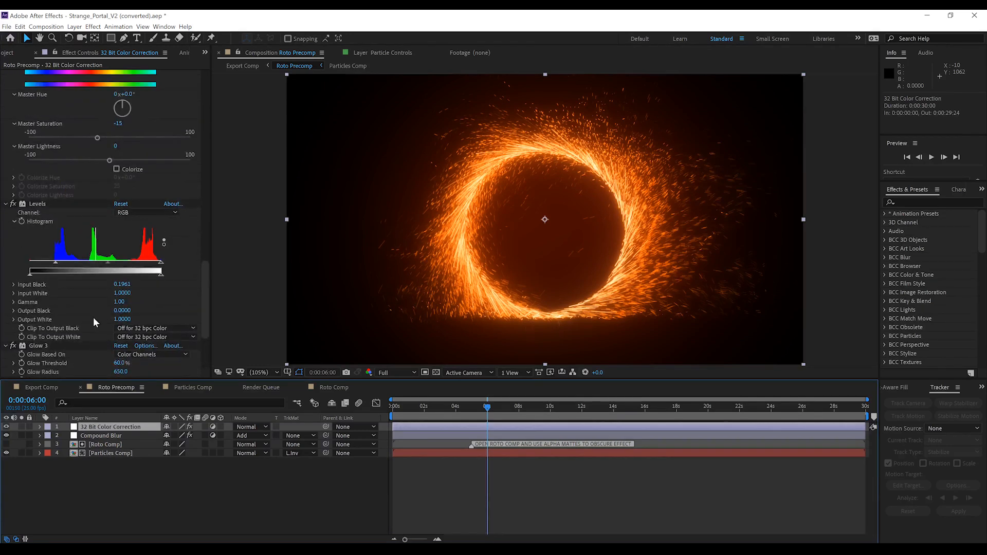
scroll(down, 3)
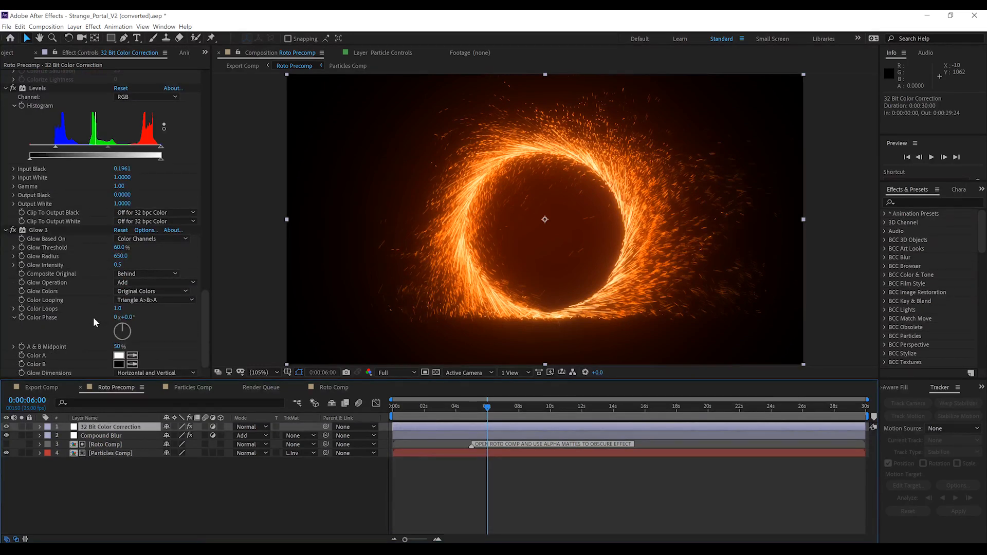